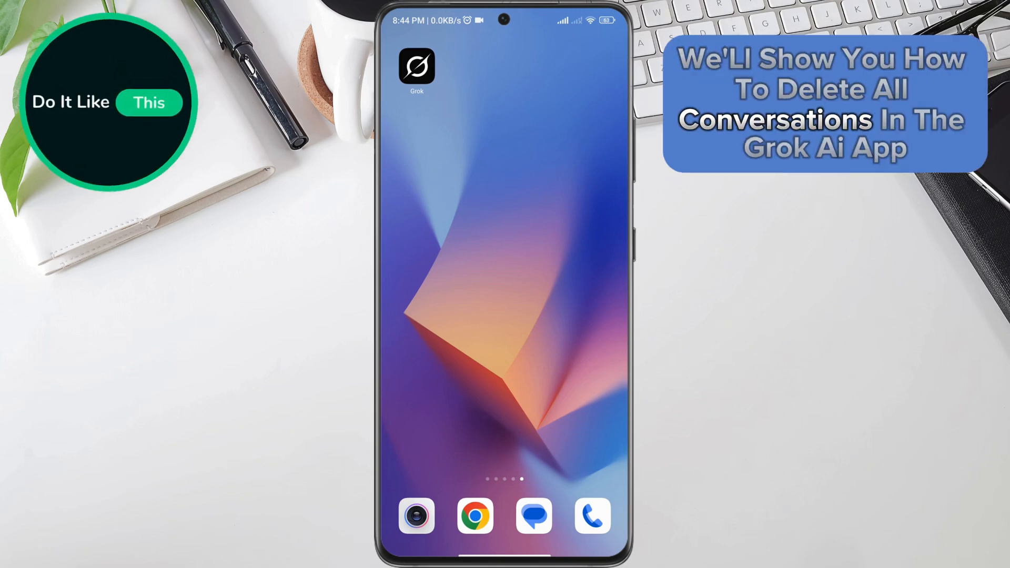
# Launch Grok and show the side menu listing the one existing conversation
pyautogui.click(416, 66)
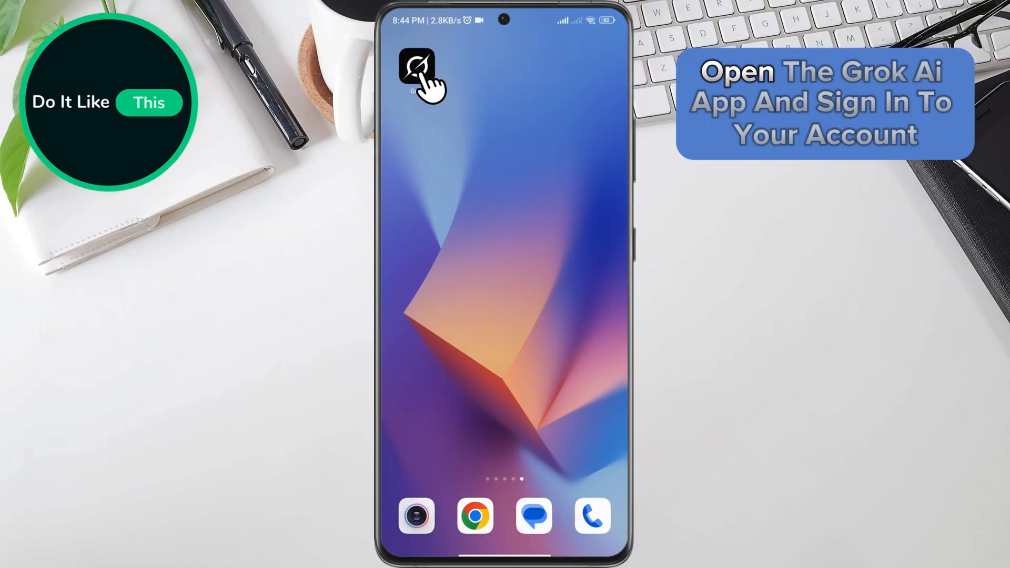
pyautogui.click(417, 68)
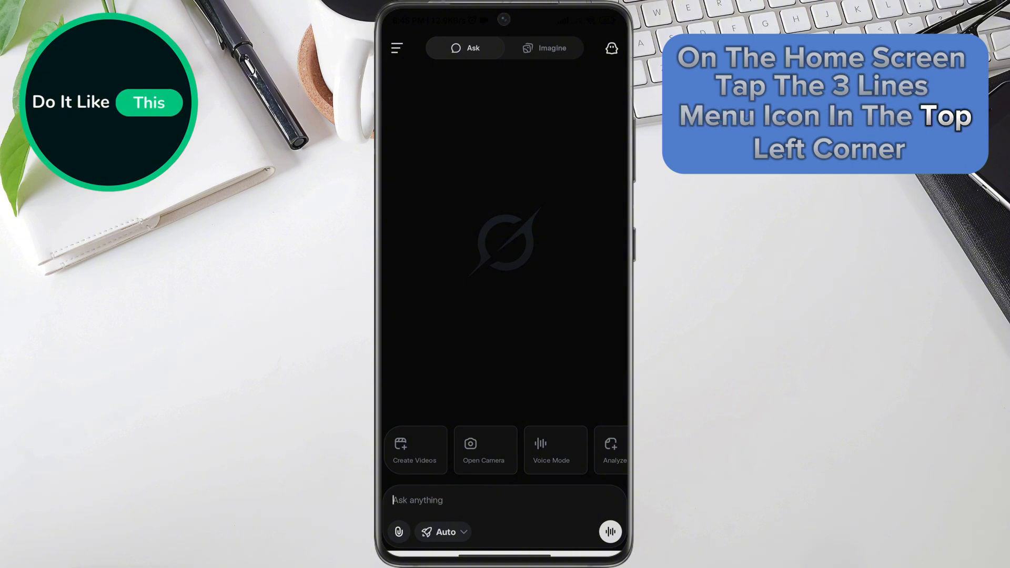
pyautogui.click(397, 48)
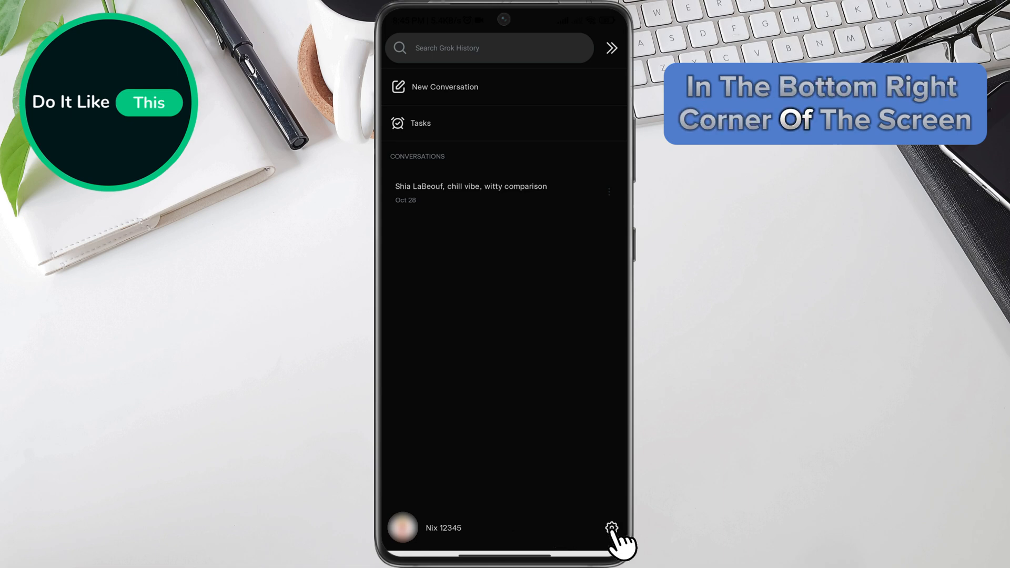
# Go through Settings > Data Controls and choose Delete All Conversations
pyautogui.click(593, 528)
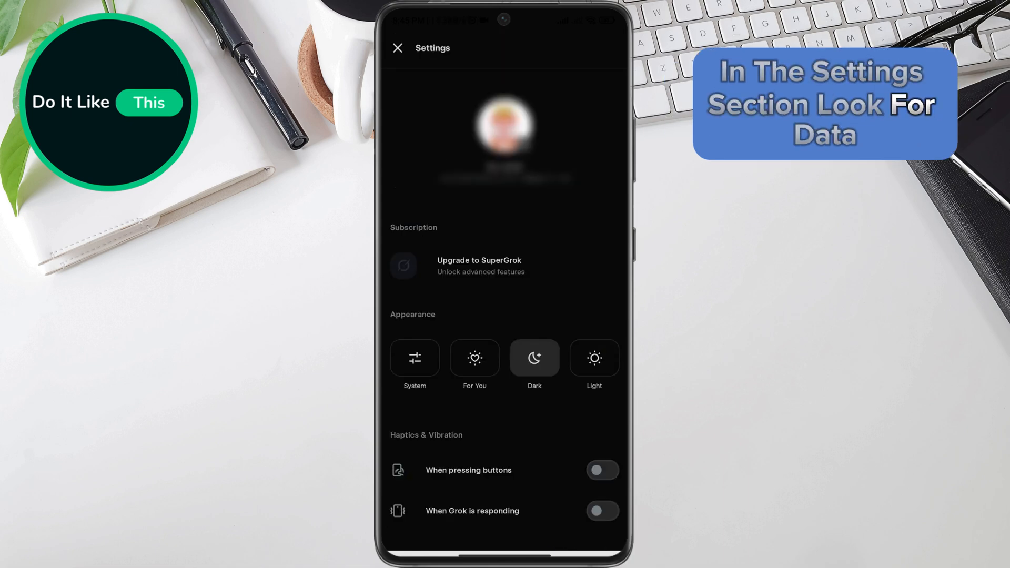
pyautogui.scroll(-3)
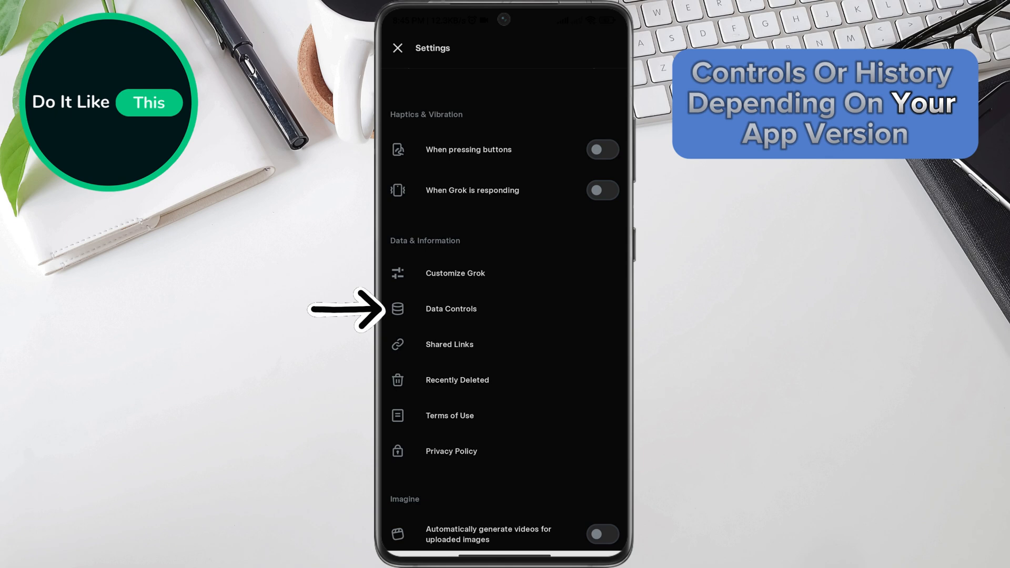
pyautogui.click(452, 308)
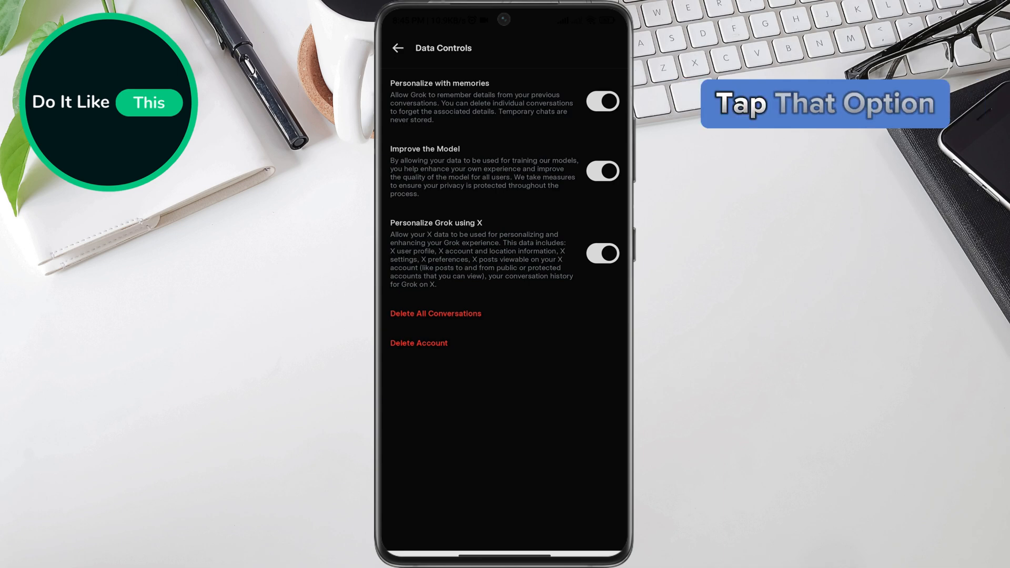
pyautogui.click(435, 314)
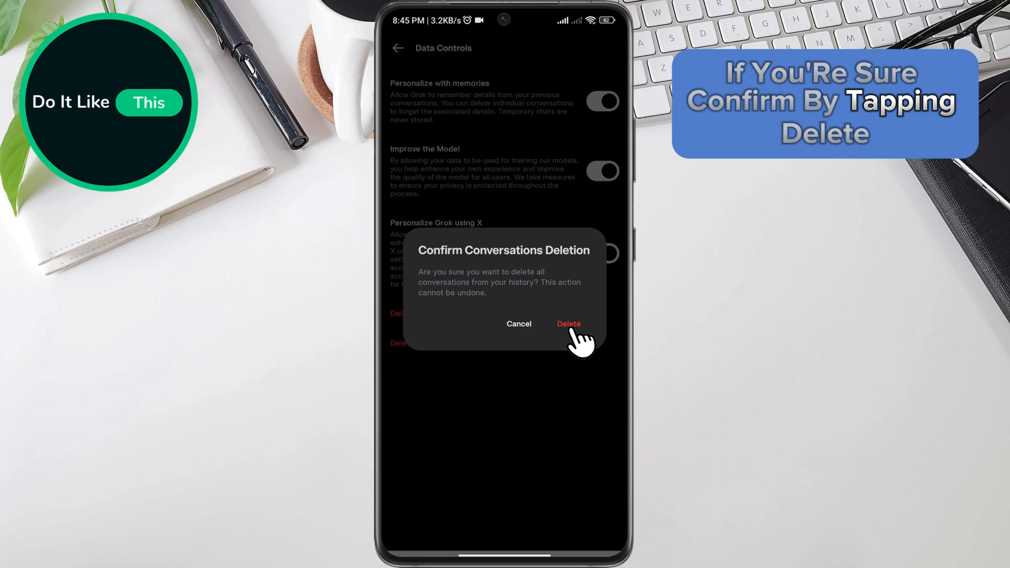
# Confirm the deletion, acknowledge completion, and verify the history shows 'No chat history available'
pyautogui.click(568, 324)
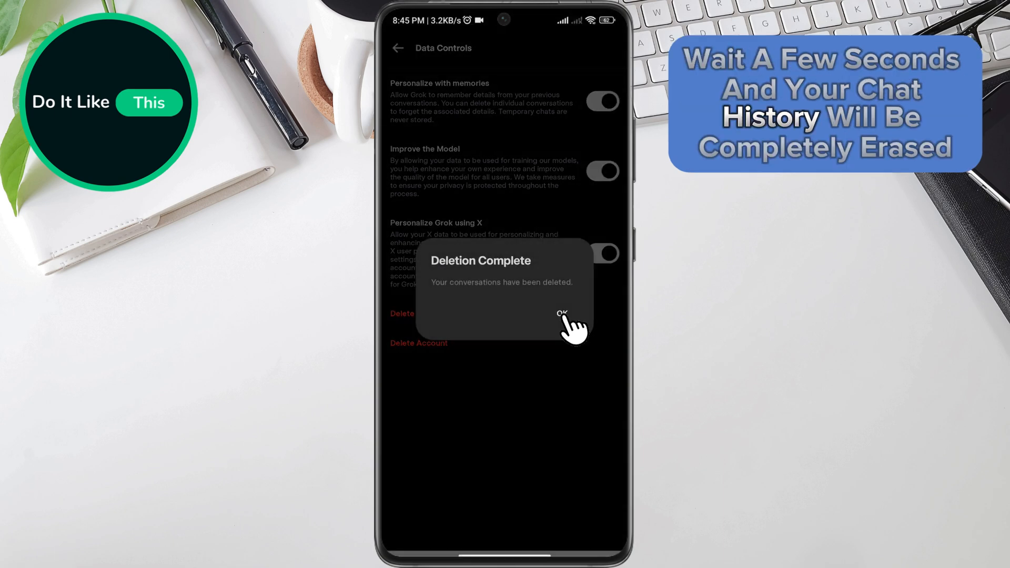
pyautogui.click(562, 316)
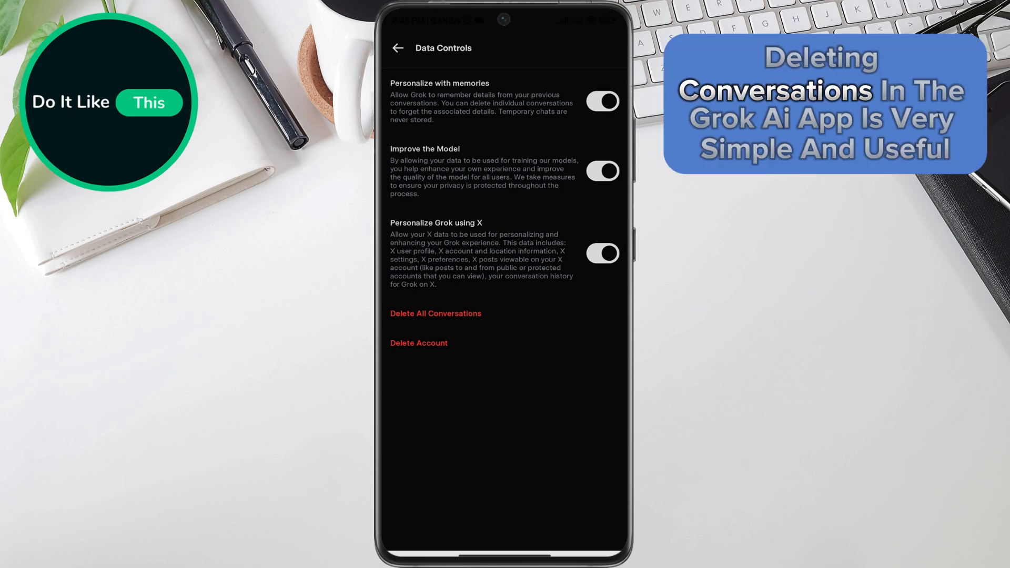
pyautogui.click(399, 48)
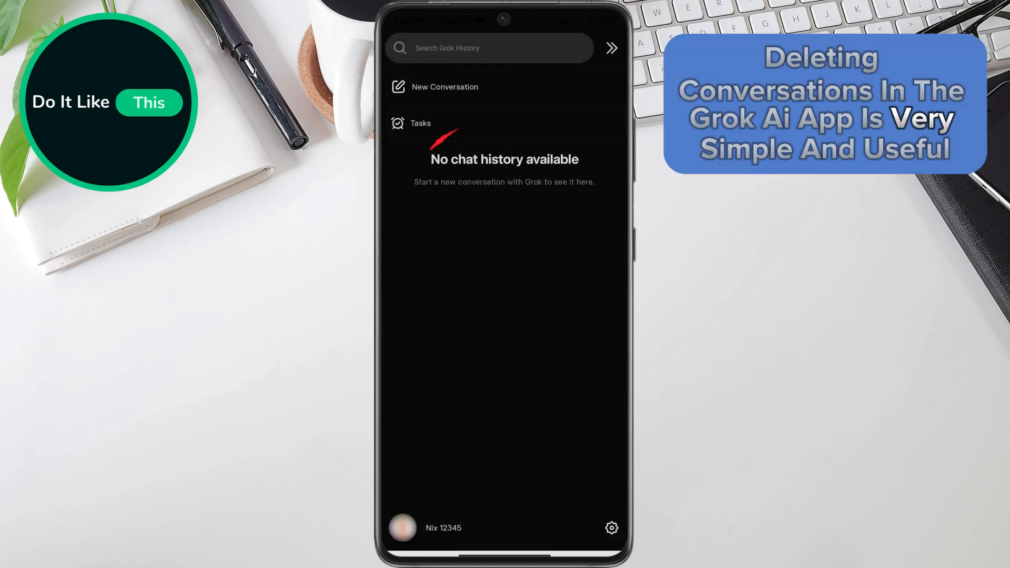